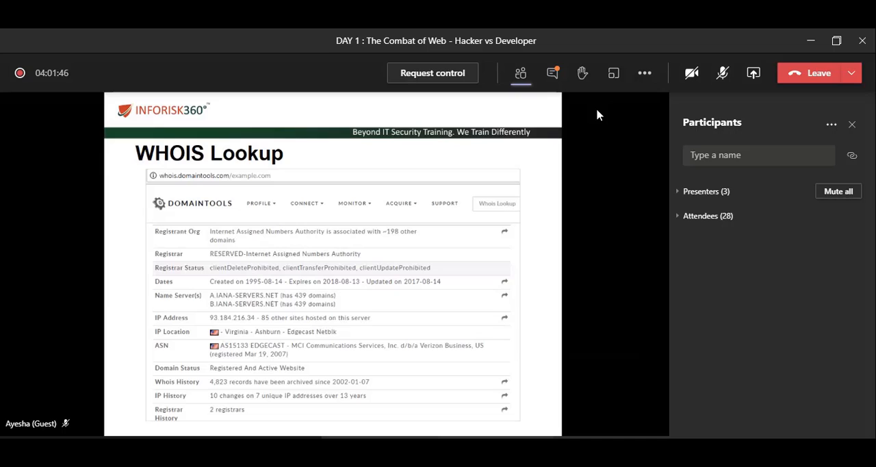
pyautogui.moveTo(553, 74)
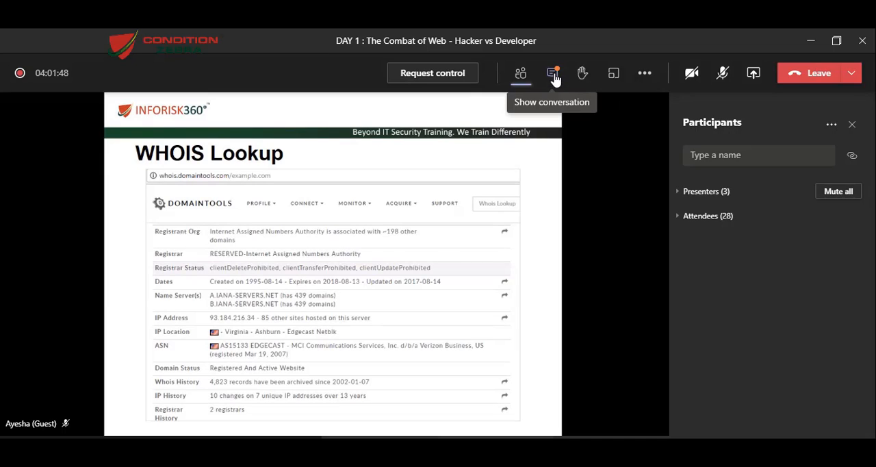
# Show the meeting chat pane beside the presenter's shared screen.
pyautogui.click(553, 72)
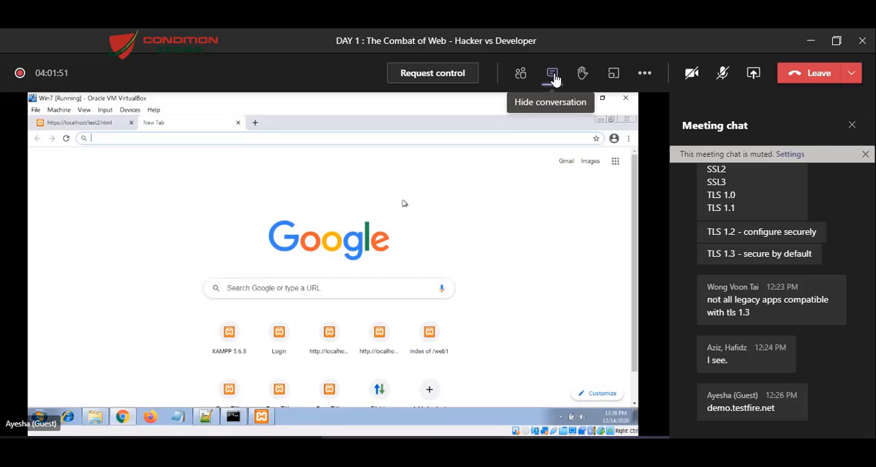
# Search Google for 'who is', open the DomainTools Whois Lookup result, and hide the Teams chat.
pyautogui.write('who is lookup')
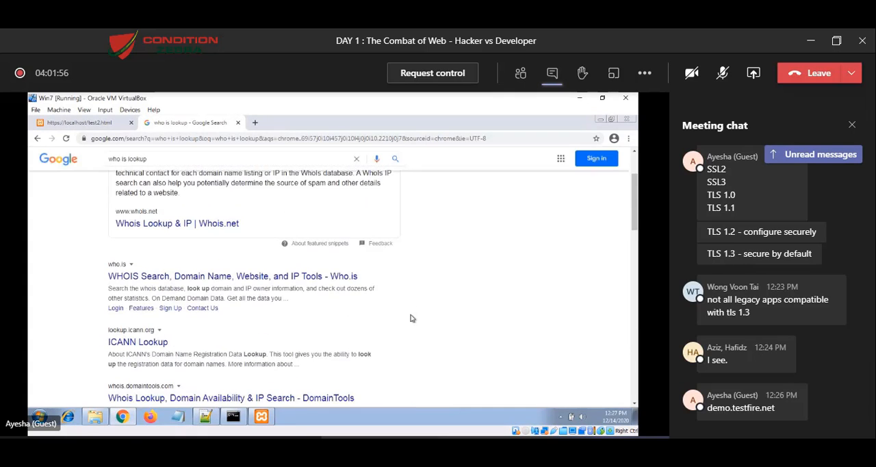
pyautogui.scroll(-3)
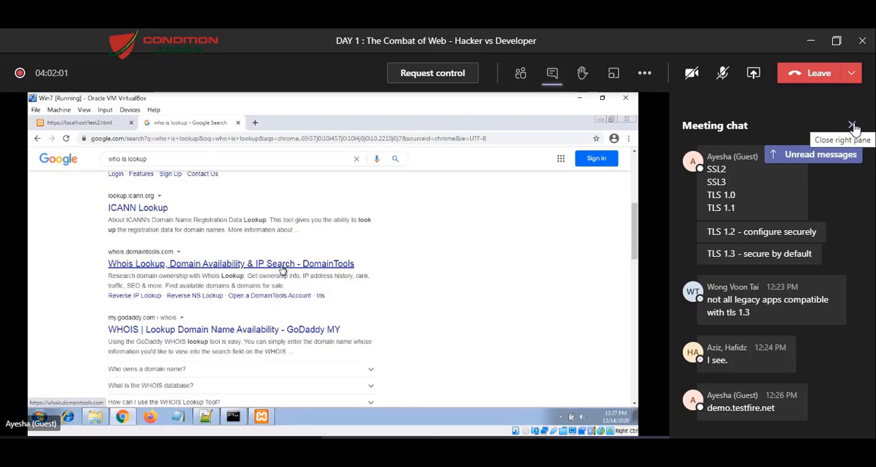
pyautogui.click(230, 265)
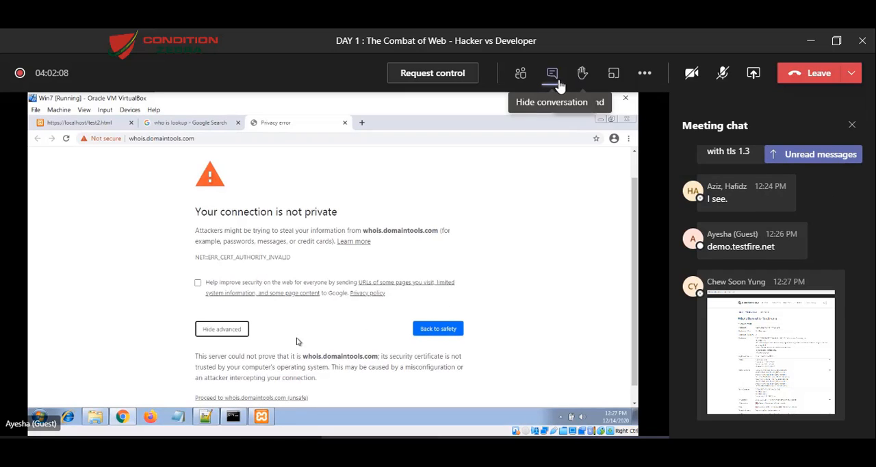
pyautogui.click(551, 74)
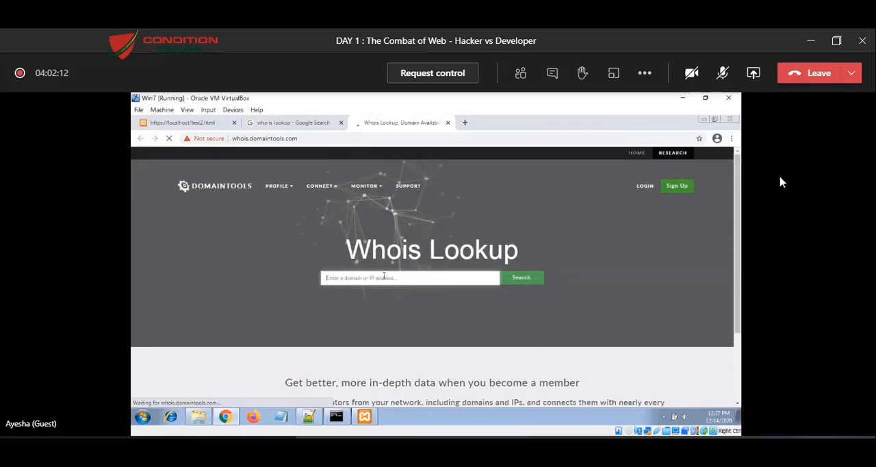
# Run a DomainTools WHOIS lookup for demo.testfire.net.
pyautogui.write('demo.testfire.net')
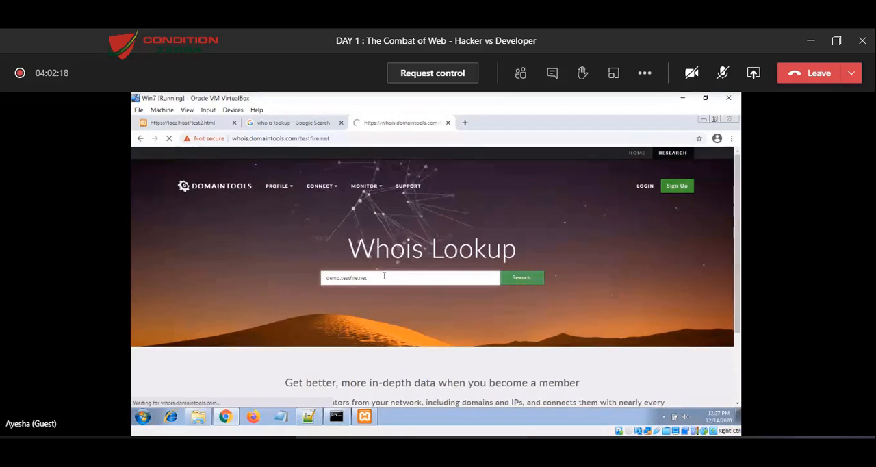
pyautogui.click(520, 276)
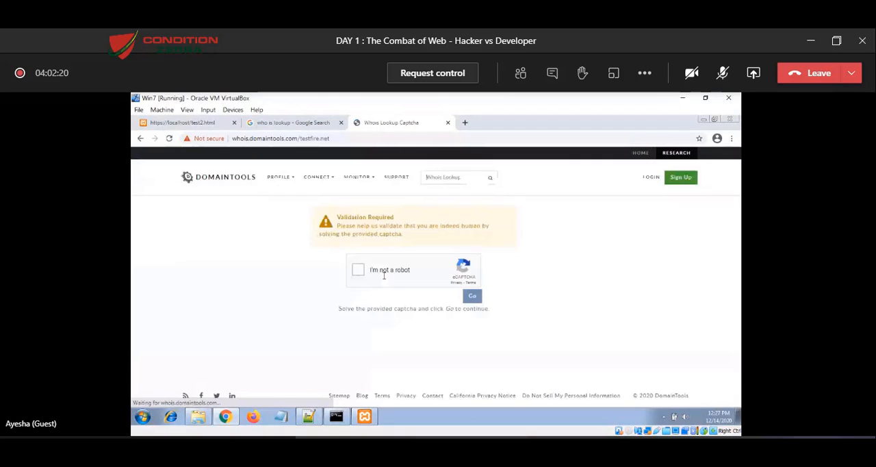
# Solve the I'm-not-a-robot image captcha and continue to the TestFire.net WHOIS record.
pyautogui.click(357, 269)
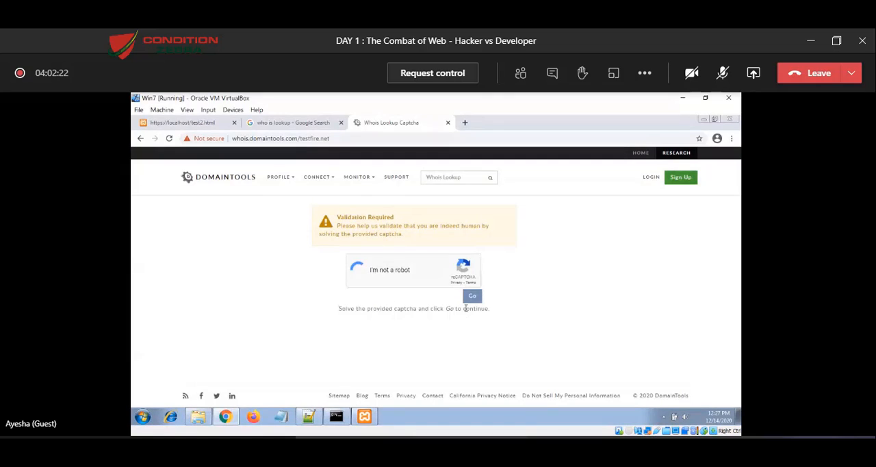
pyautogui.click(357, 270)
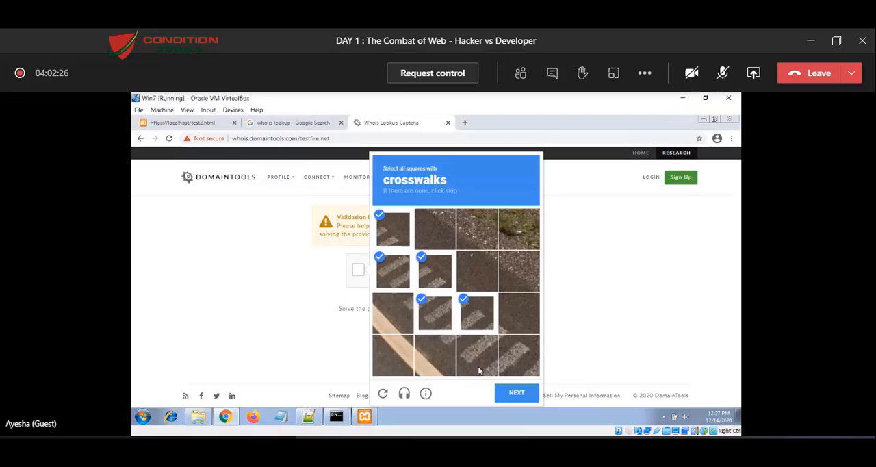
pyautogui.click(516, 392)
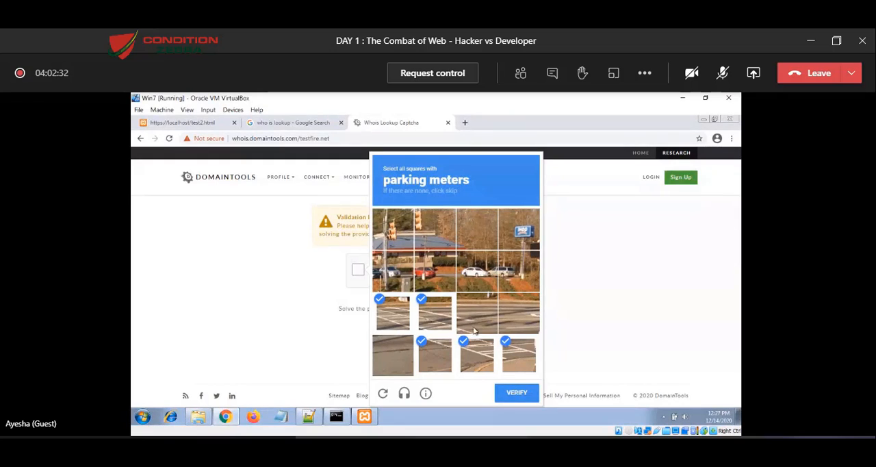
pyautogui.click(516, 392)
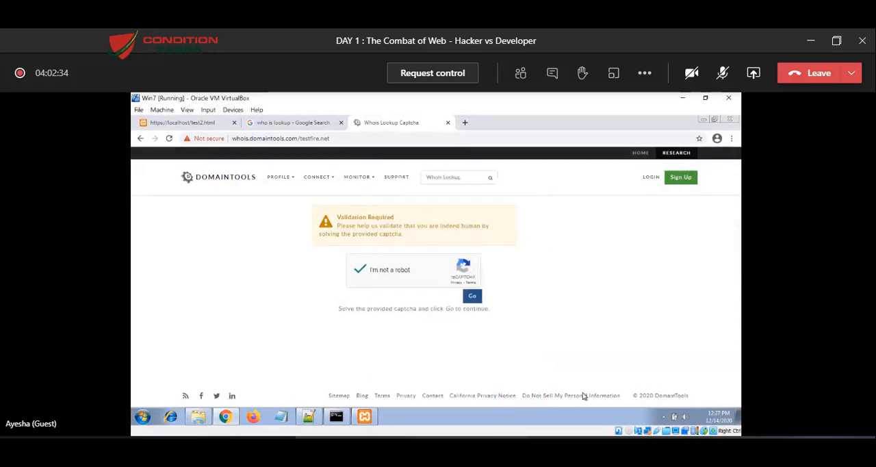
pyautogui.click(472, 295)
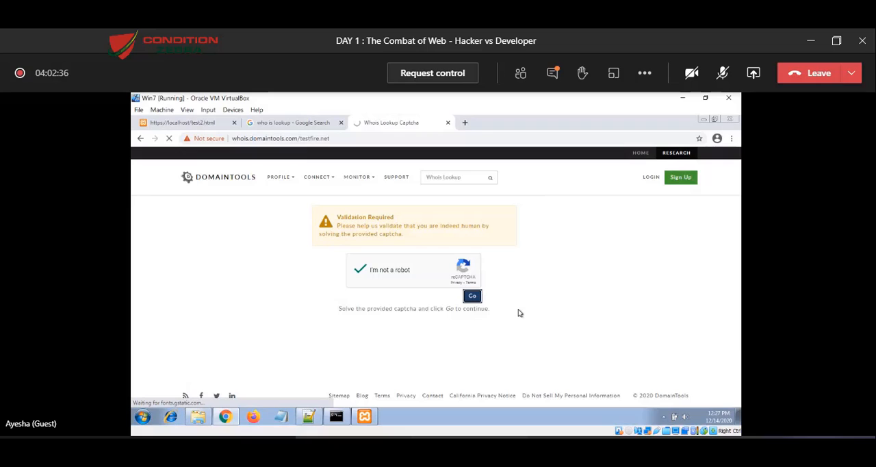
pyautogui.click(472, 296)
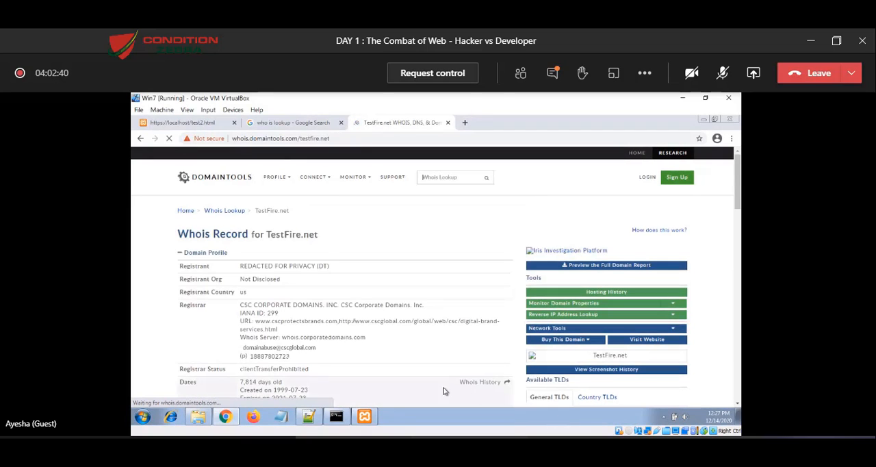
# Scroll the testfire.net WHOIS record down to the IP address, Texas location and IP history.
pyautogui.scroll(-3)
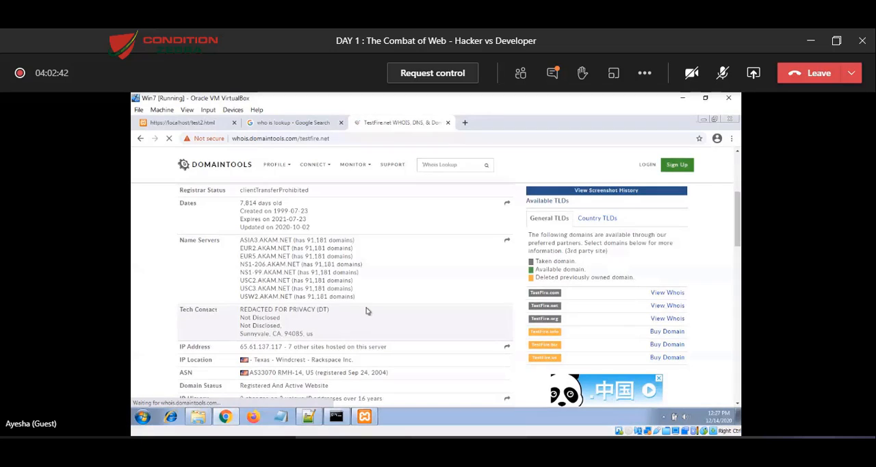
pyautogui.scroll(-3)
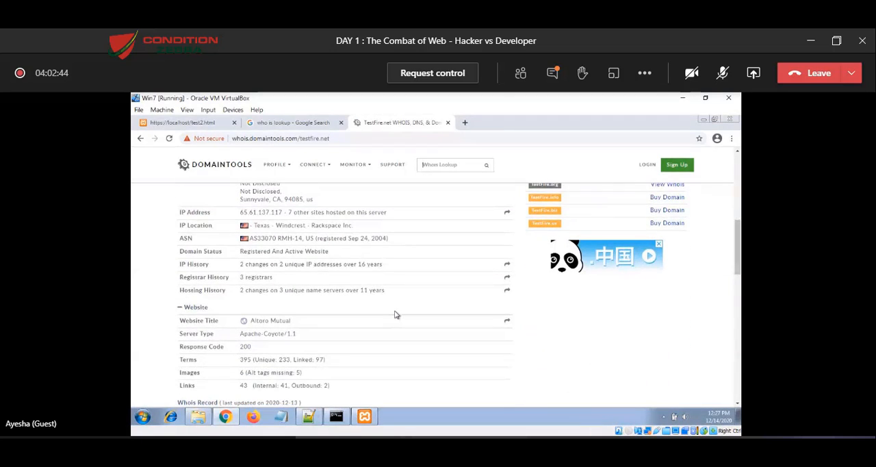
pyautogui.scroll(-3)
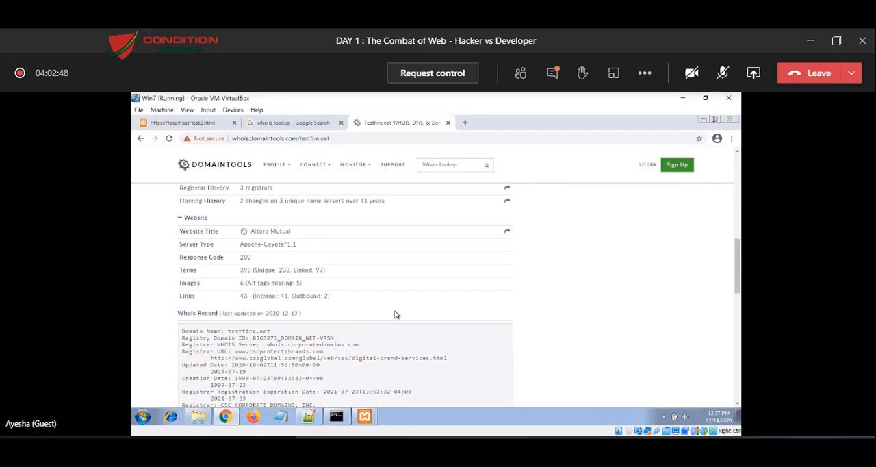
pyautogui.scroll(-3)
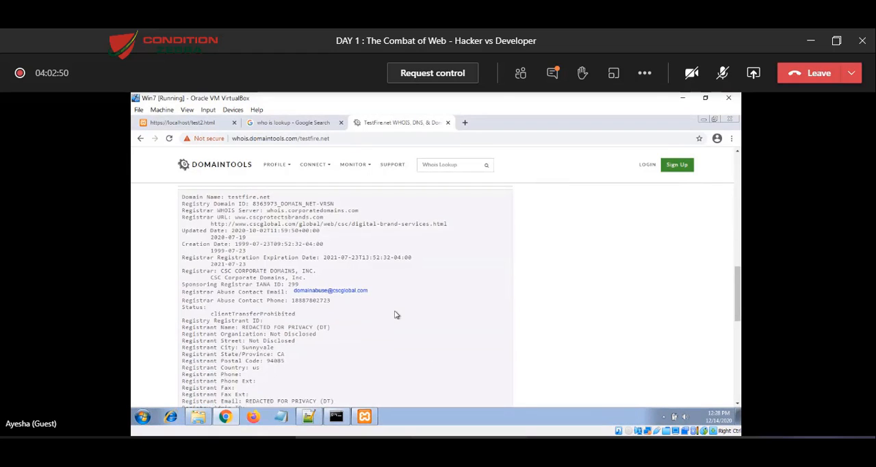
pyautogui.scroll(-3)
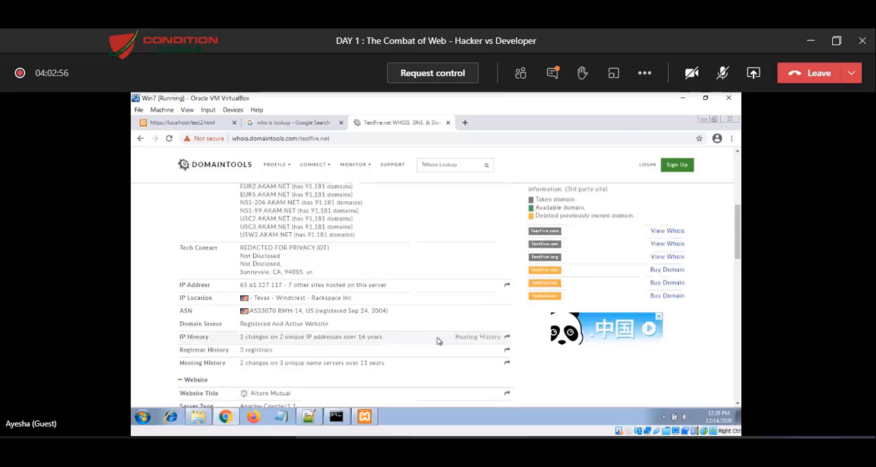
pyautogui.moveTo(553, 73)
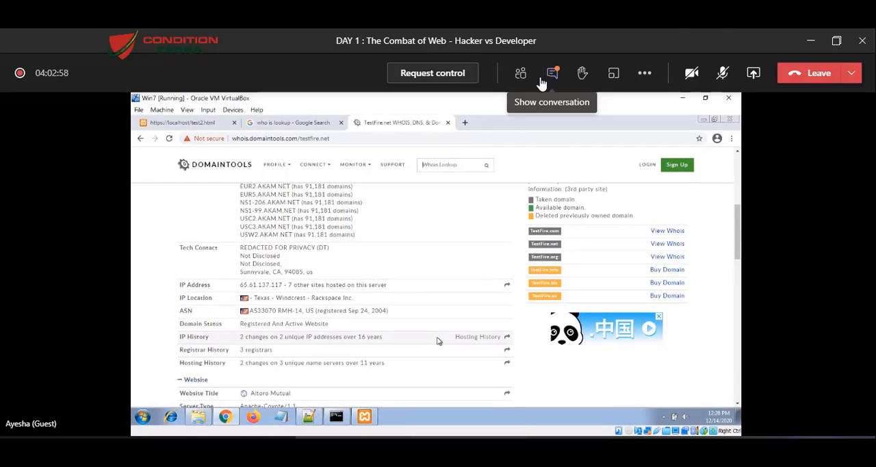
# Show the meeting participant list in Teams.
pyautogui.click(520, 72)
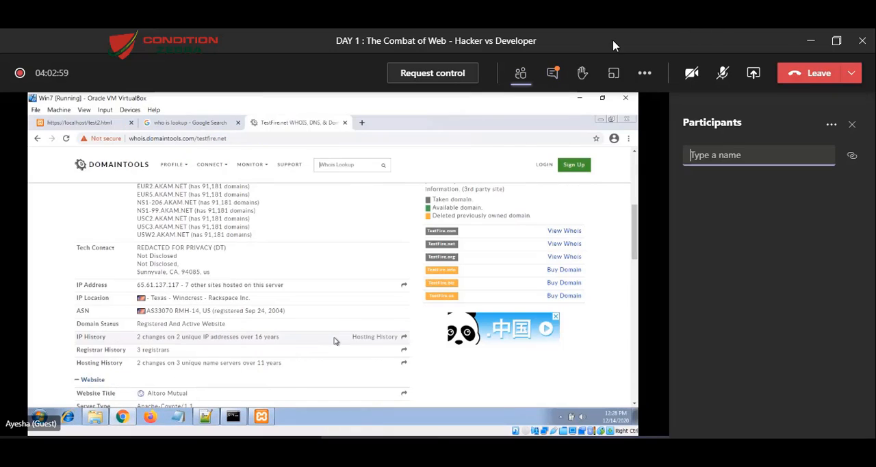
pyautogui.click(520, 73)
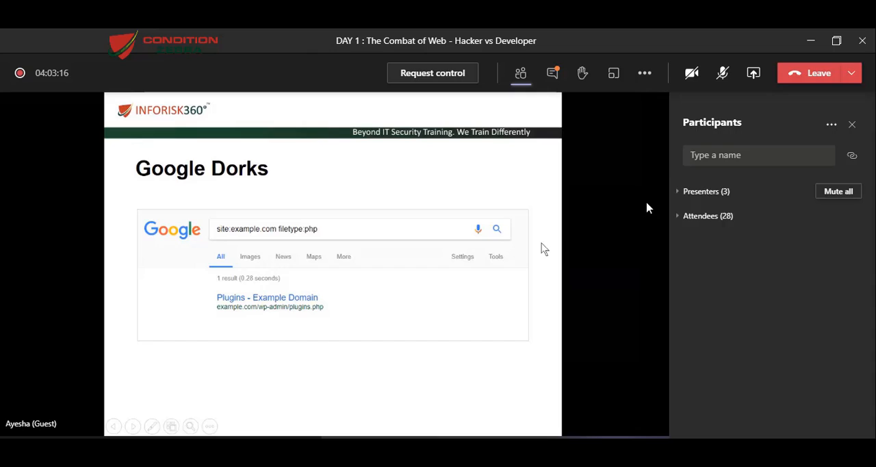
pyautogui.moveTo(623, 163)
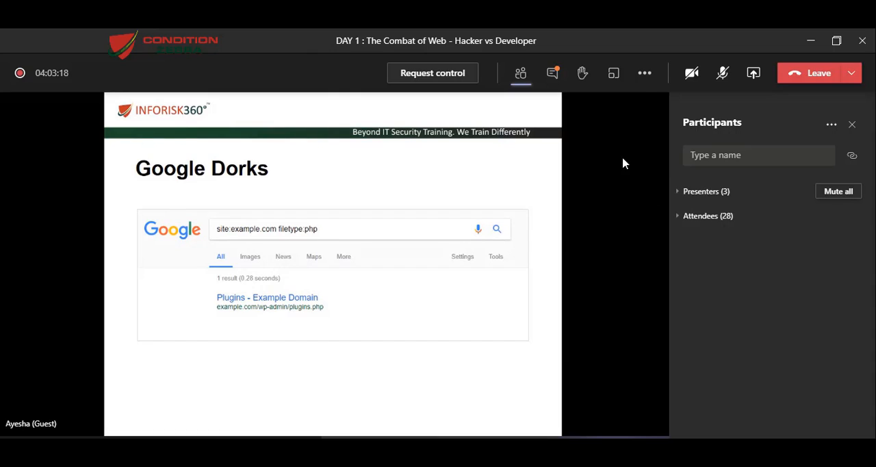
pyautogui.moveTo(552, 74)
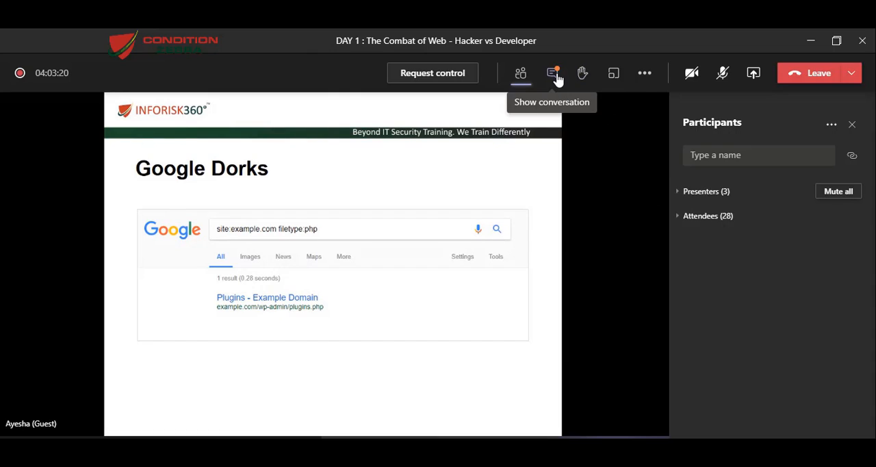
pyautogui.moveTo(537, 77)
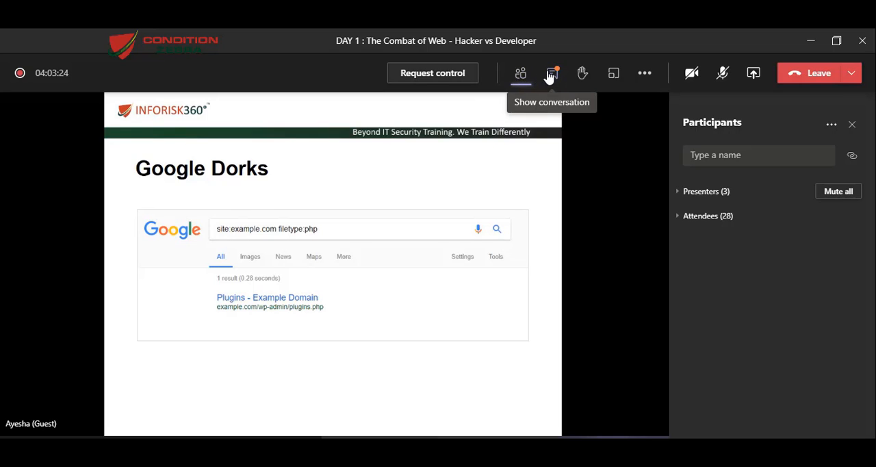
# Show the meeting chat beside the shared Google Dorks slide.
pyautogui.click(551, 74)
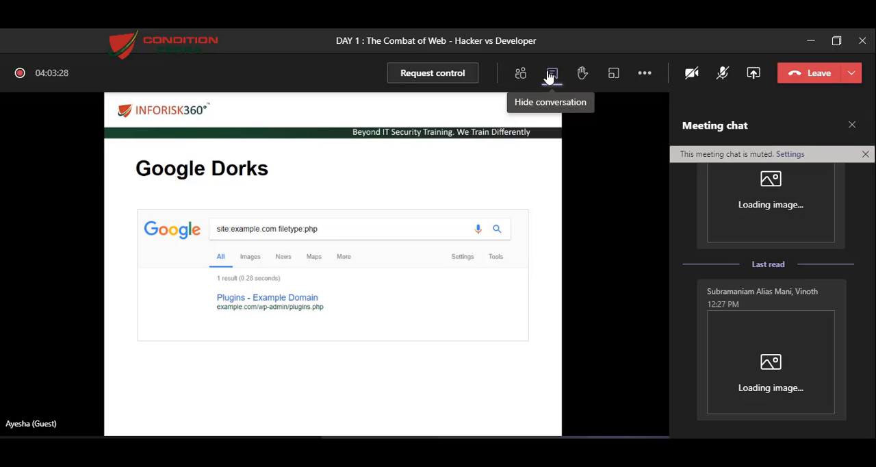
pyautogui.moveTo(627, 182)
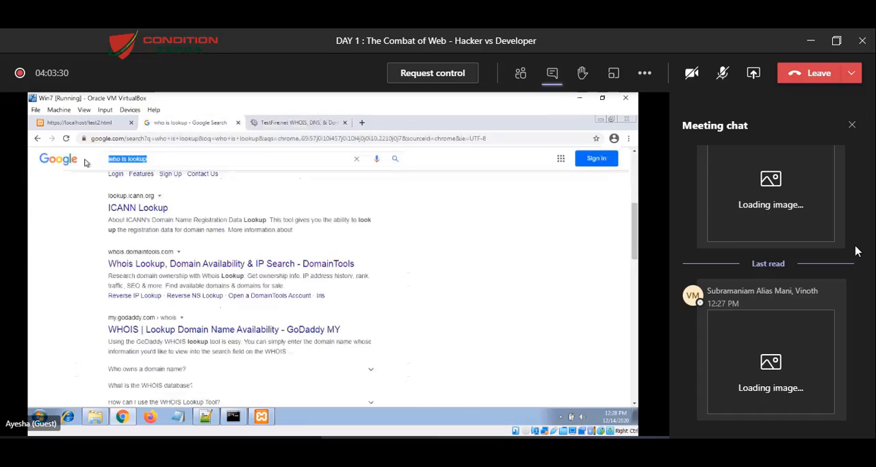
# Search Google for site:demo.testfire.net filetype:pdf to list PDF files on the site.
pyautogui.write('site:demo.testfire.net')
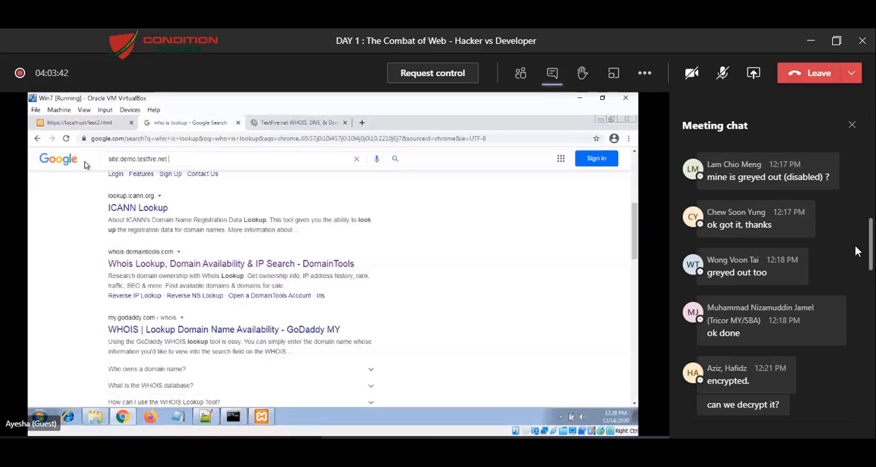
pyautogui.write('filetype:pdf')
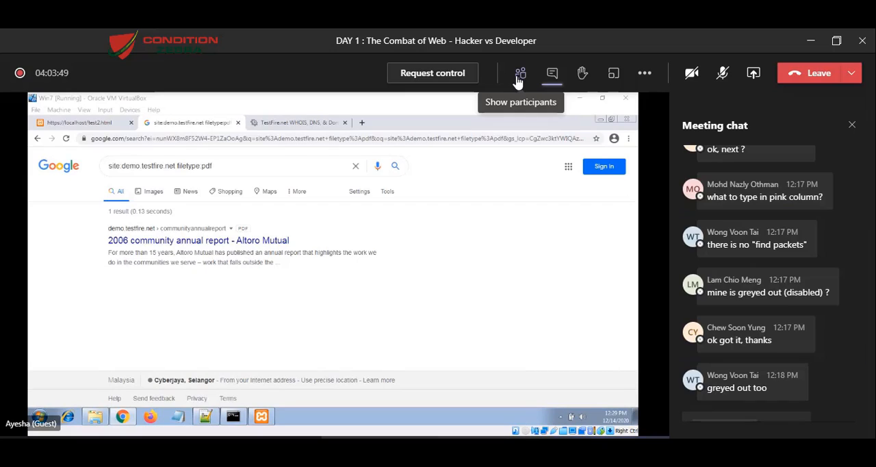
# Toggle the Teams participant list open, closed, and open again.
pyautogui.click(520, 74)
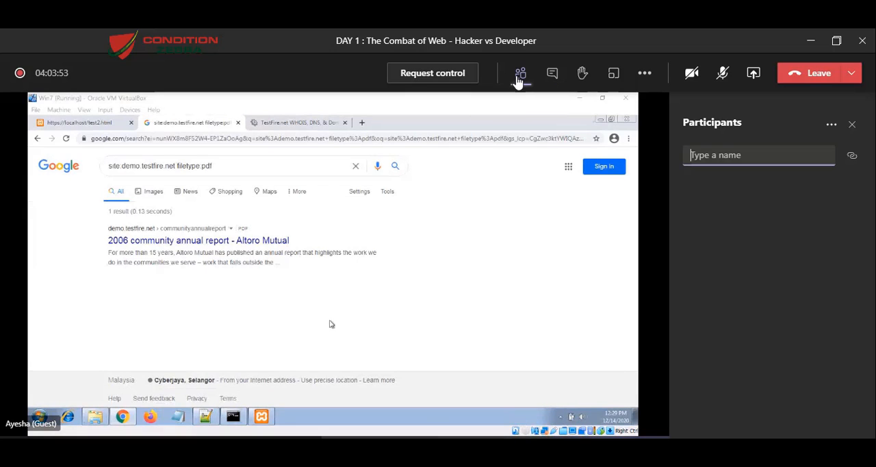
pyautogui.click(520, 74)
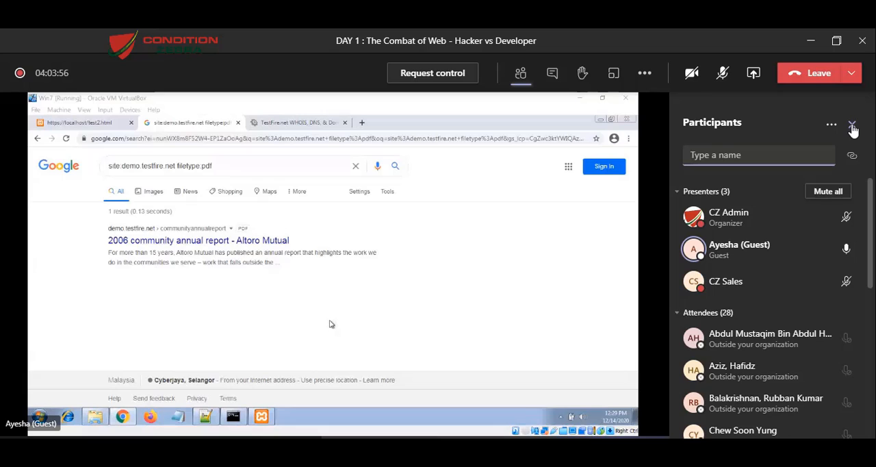
pyautogui.click(852, 126)
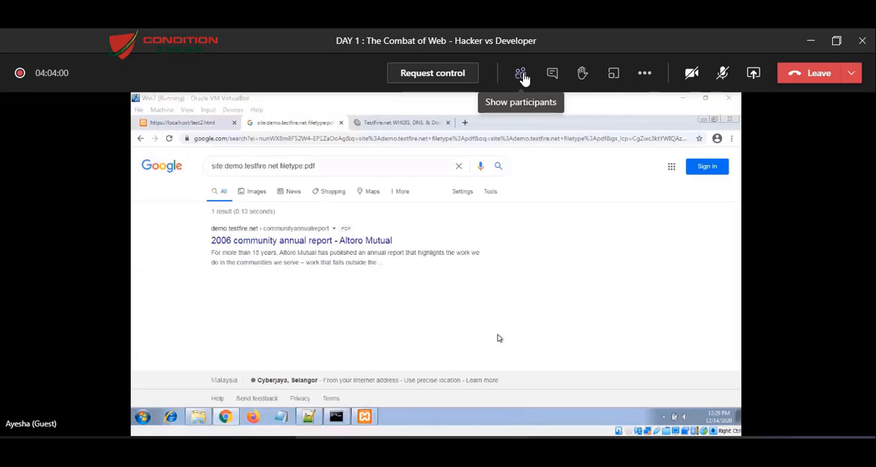
pyautogui.click(520, 74)
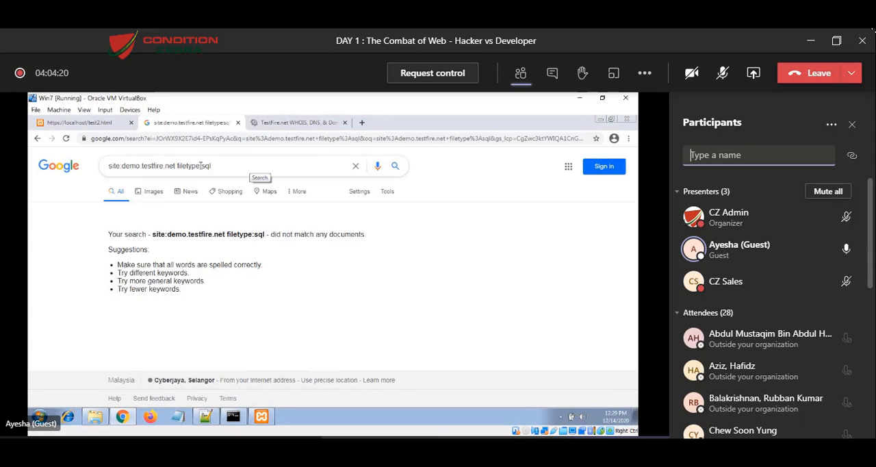
# Change the dork to filetype:aspx, open the single Altoro Mutual result, and return to the results.
pyautogui.doubleClick(206, 165)
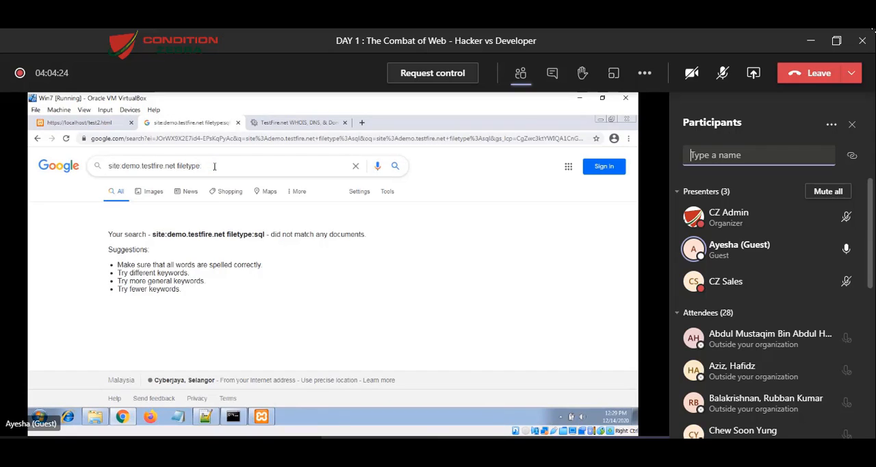
pyautogui.write('aspx')
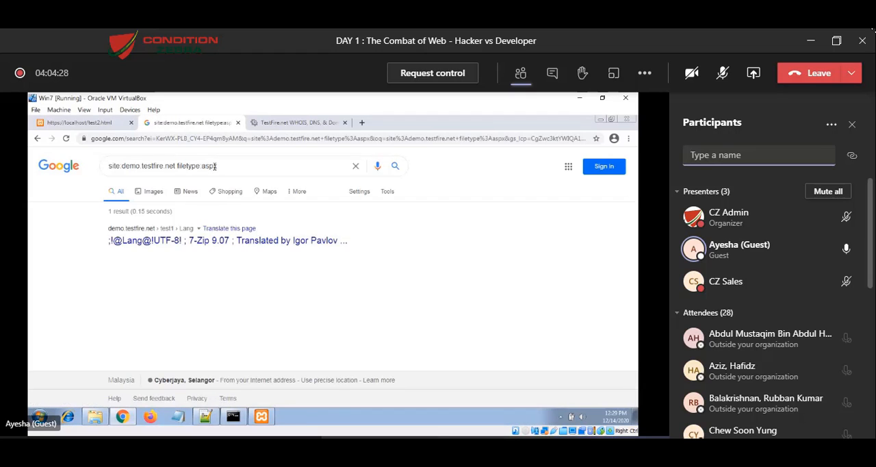
pyautogui.moveTo(240, 241)
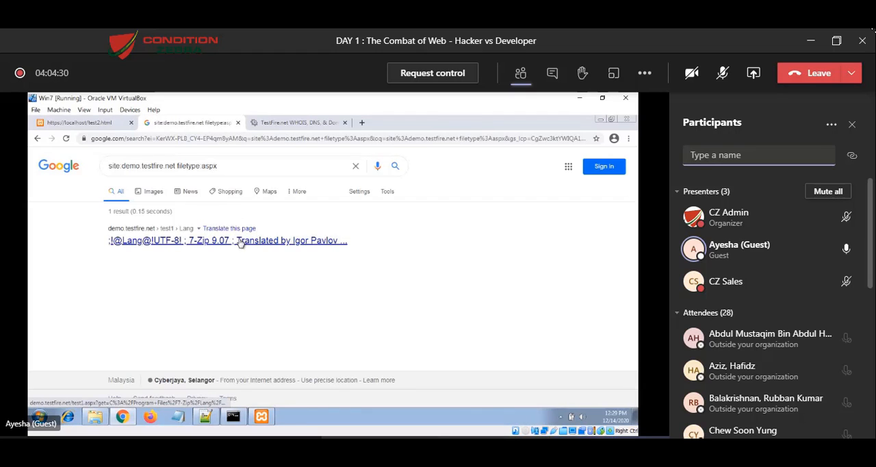
pyautogui.click(240, 241)
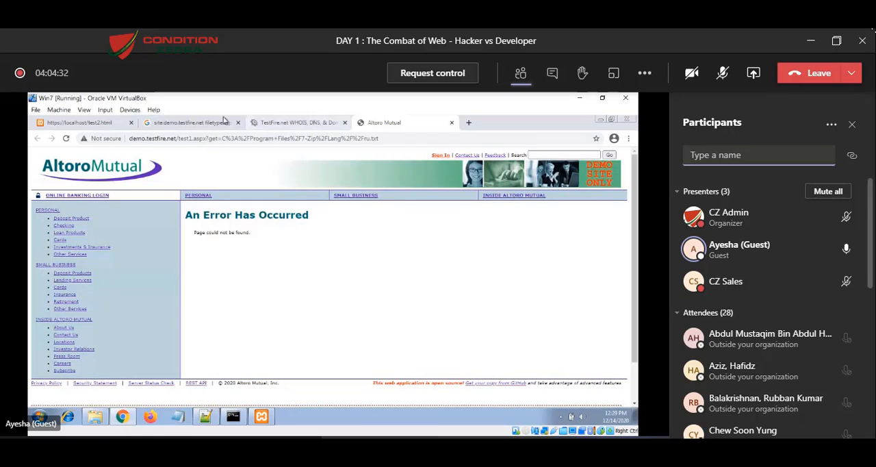
pyautogui.click(185, 121)
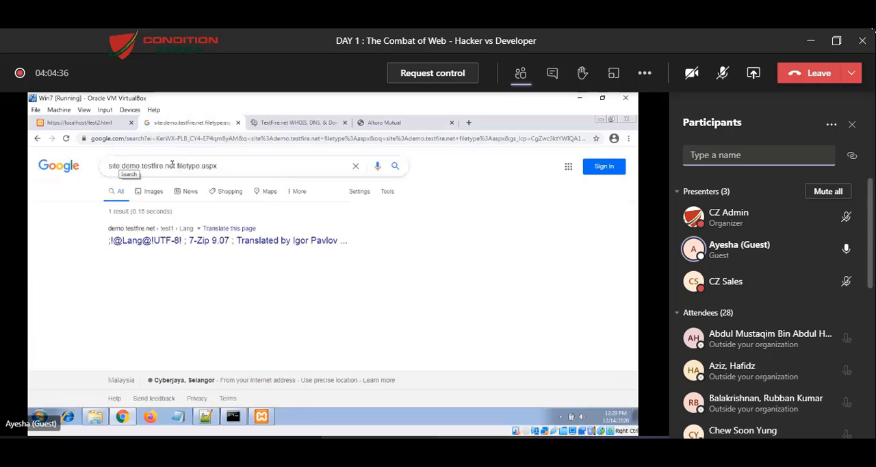
pyautogui.doubleClick(142, 165)
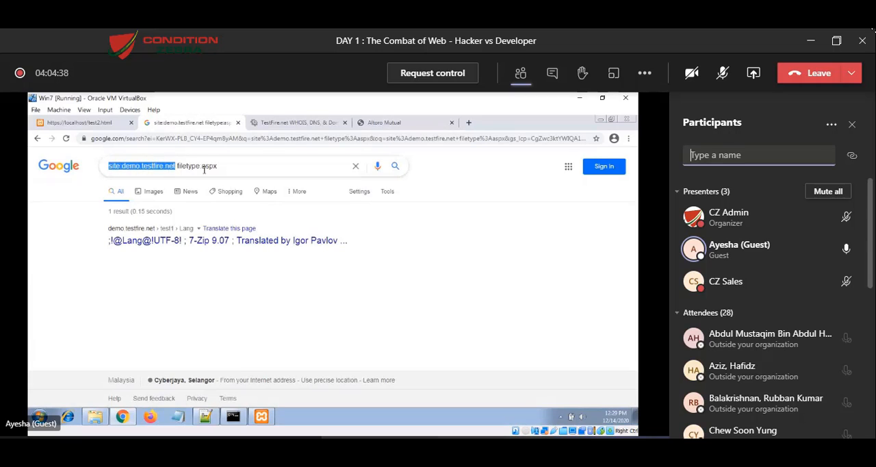